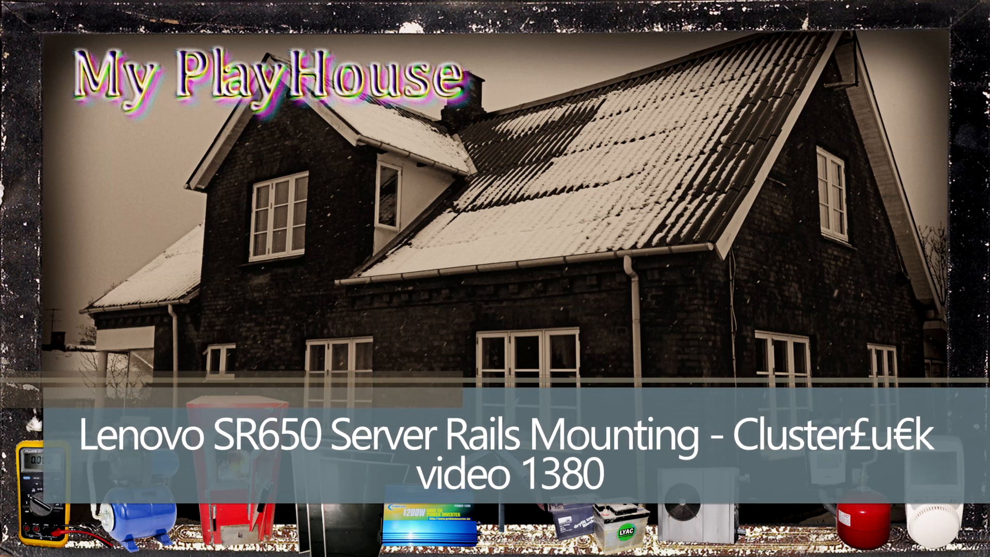
left_click(495, 278)
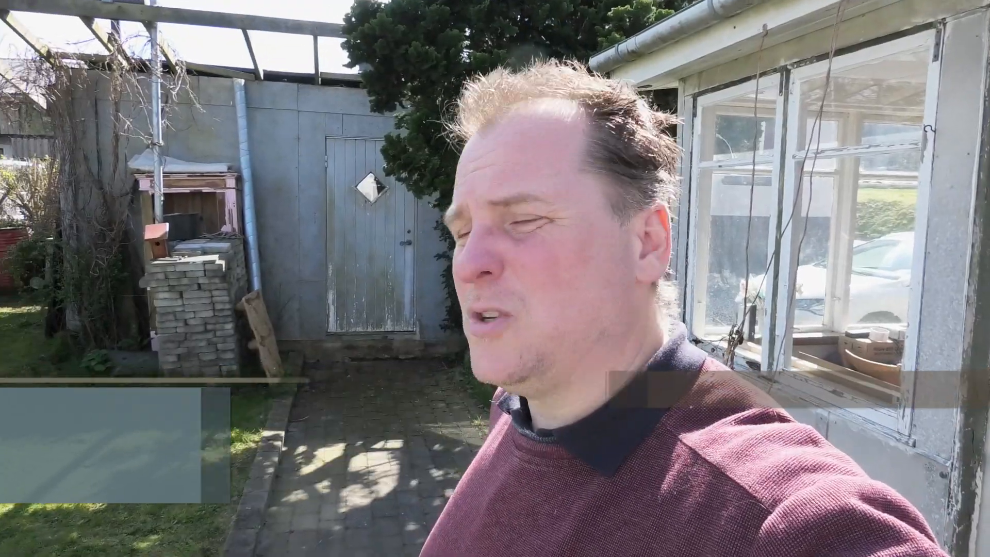